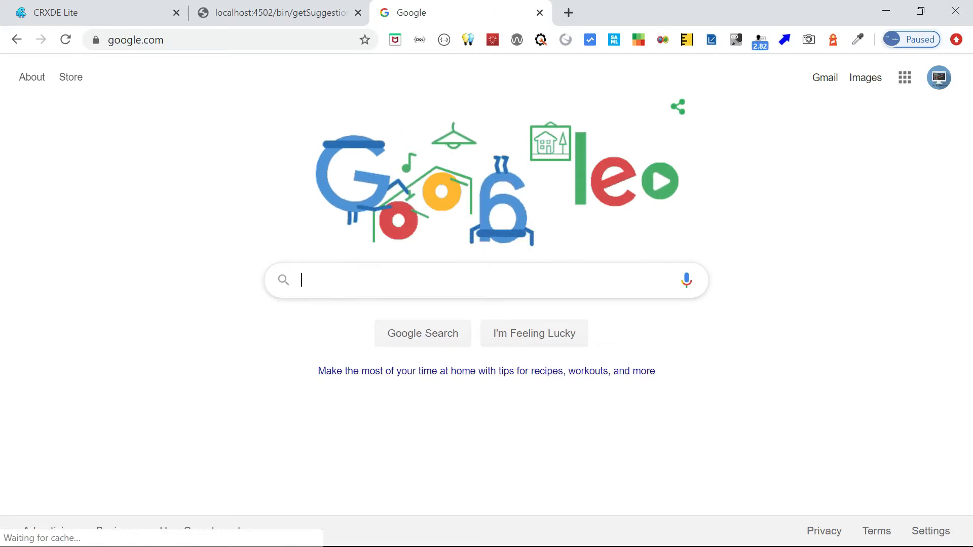
Step: Enter 'Aem clo' in Google Search to watch autocomplete suggest aem cloud service and aem cloud manager
text(A)
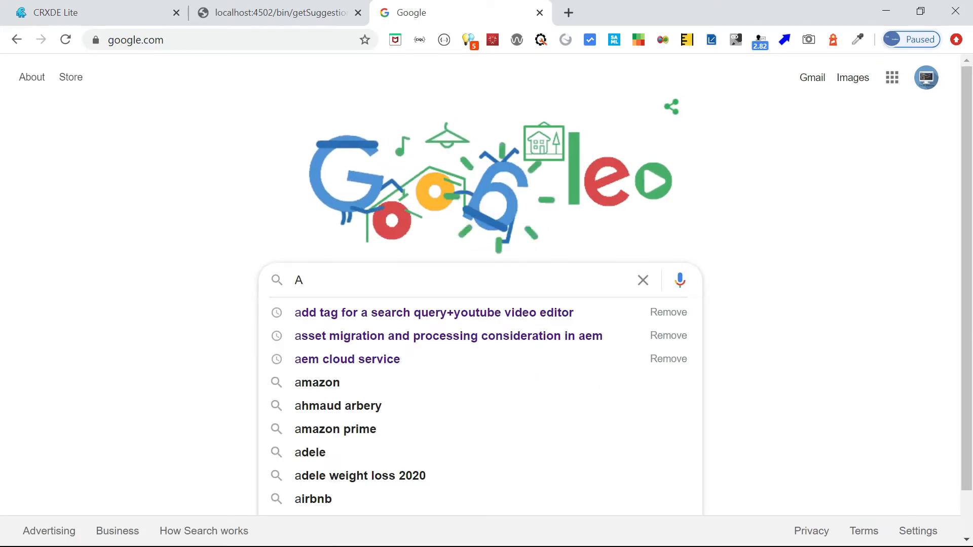
text(e)
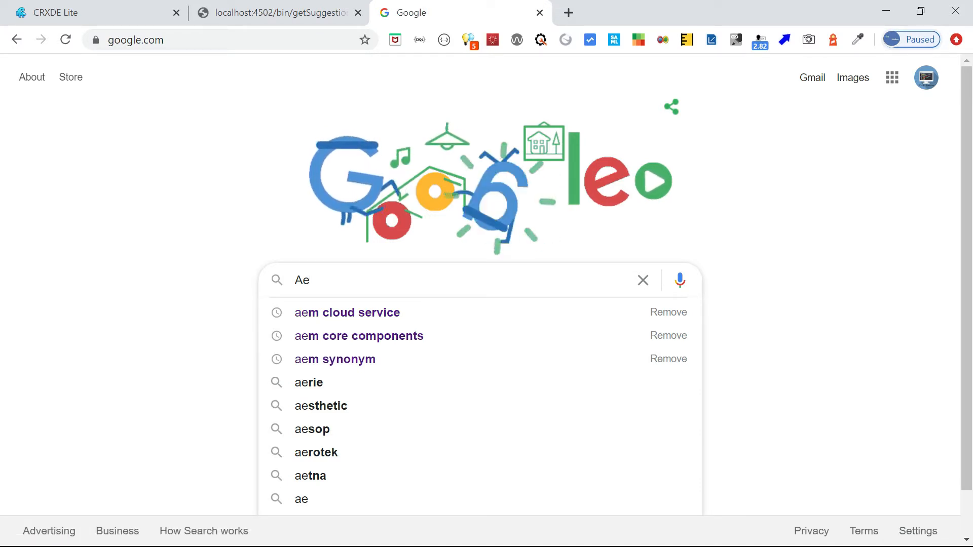
text(m)
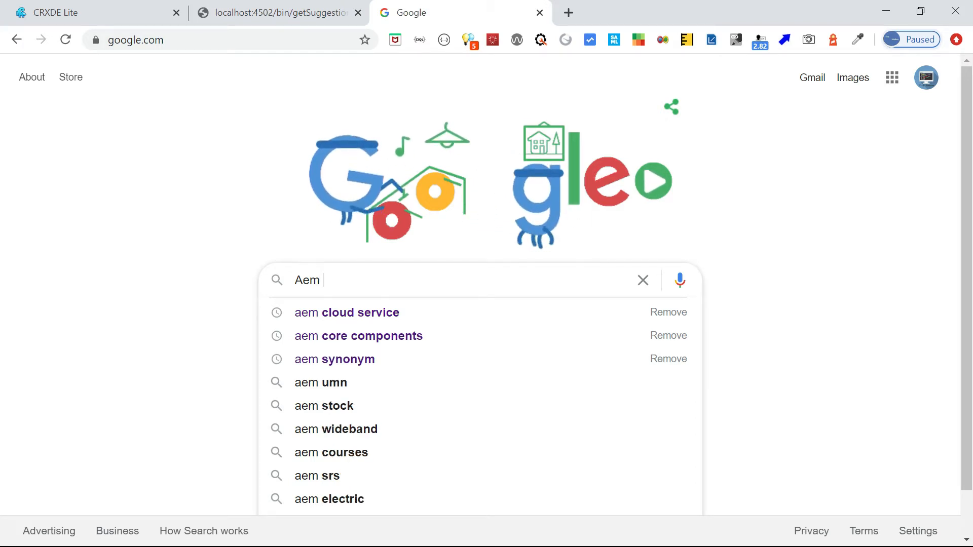
text(clo)
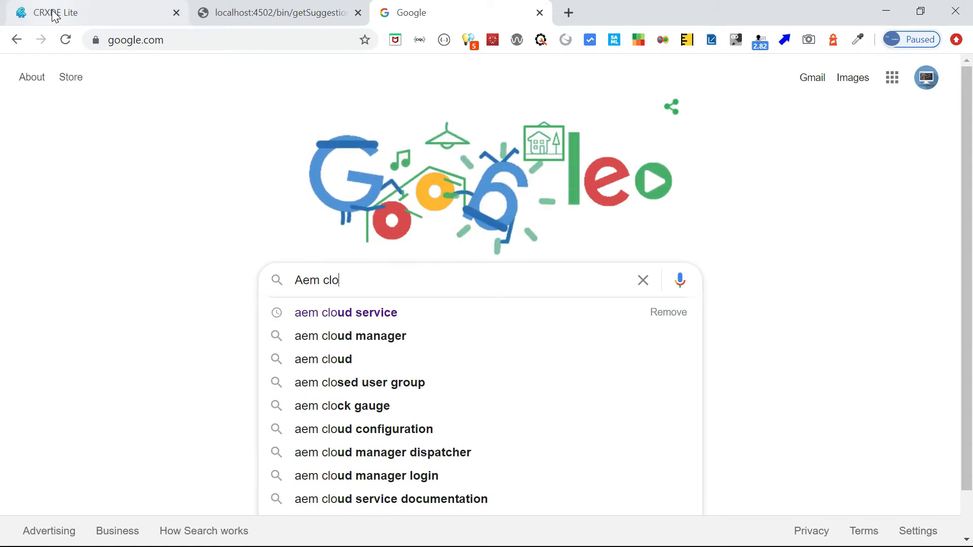
Step: Drill into oak:index/testindex > indexRules > nt:unstructured > properties > id, showing useInSuggest true
click(50, 12)
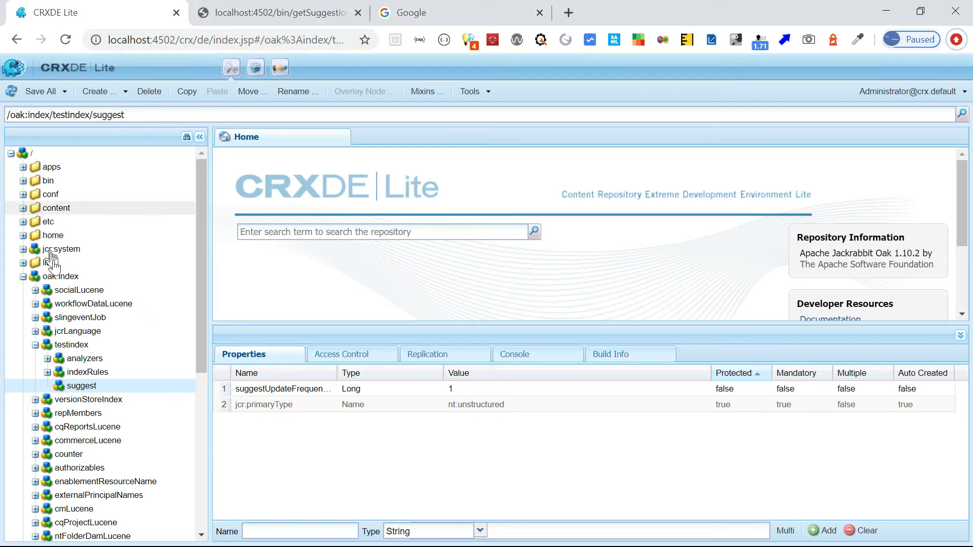
click(71, 344)
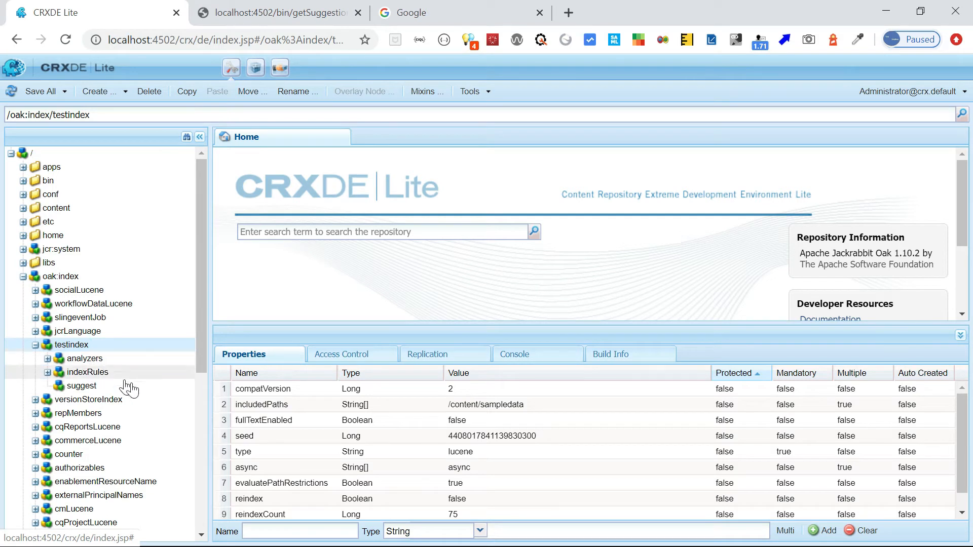
mouse_move(87, 399)
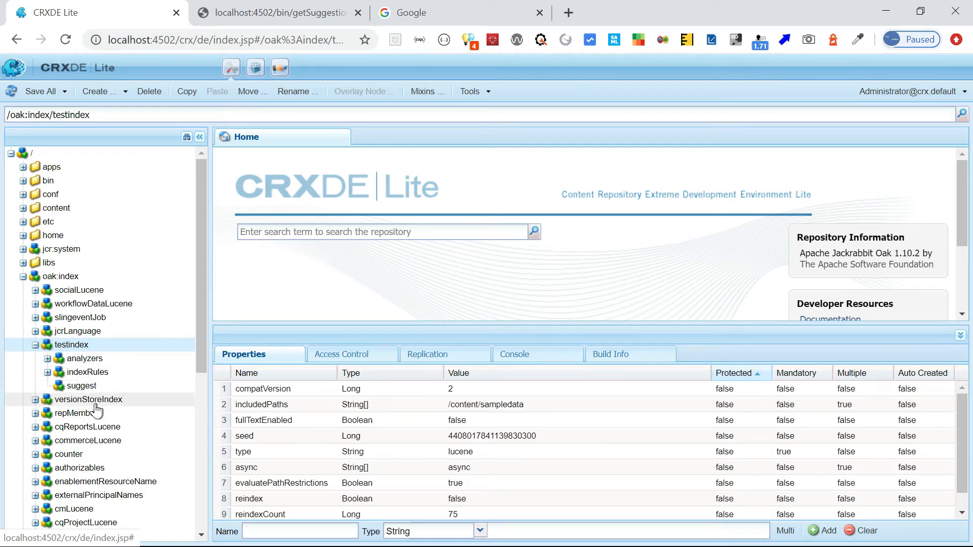
mouse_move(117, 392)
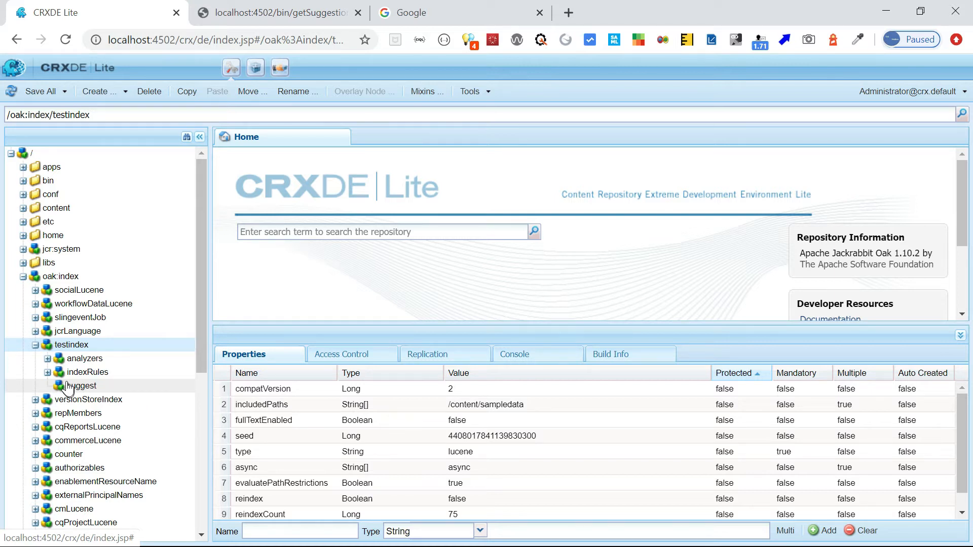
click(46, 372)
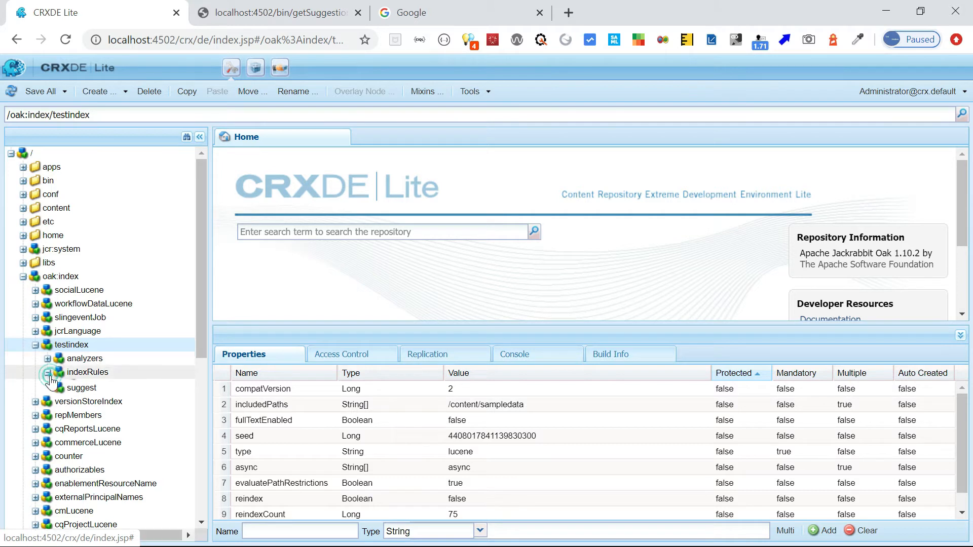
click(47, 372)
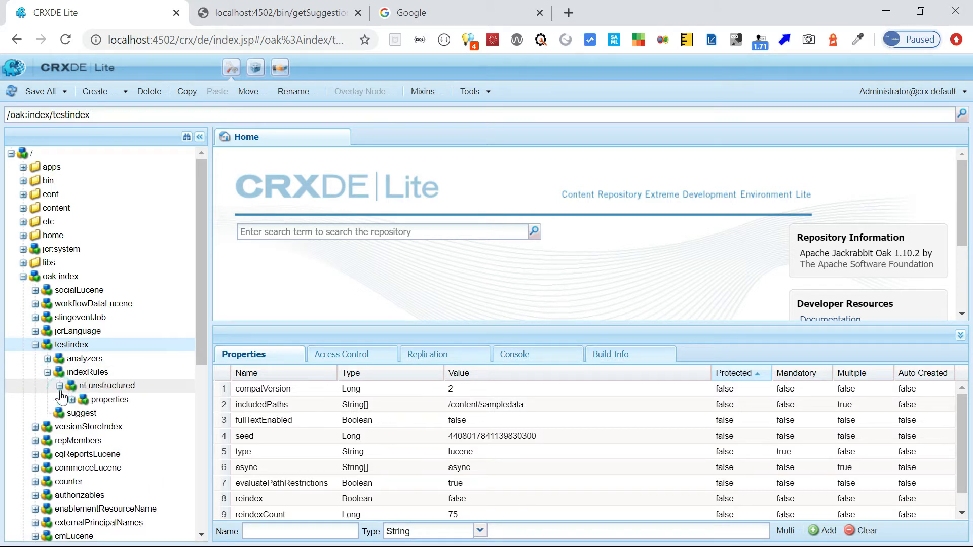
click(73, 400)
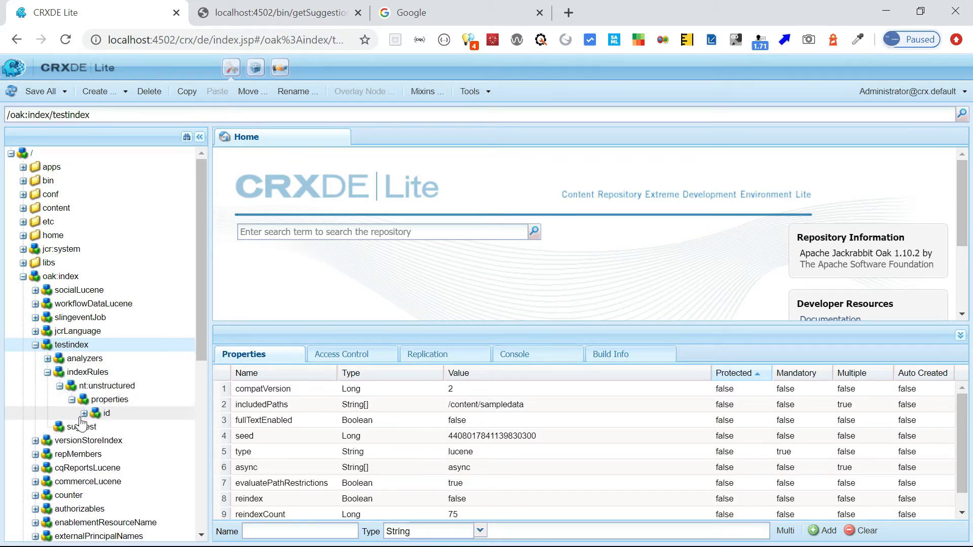
click(106, 412)
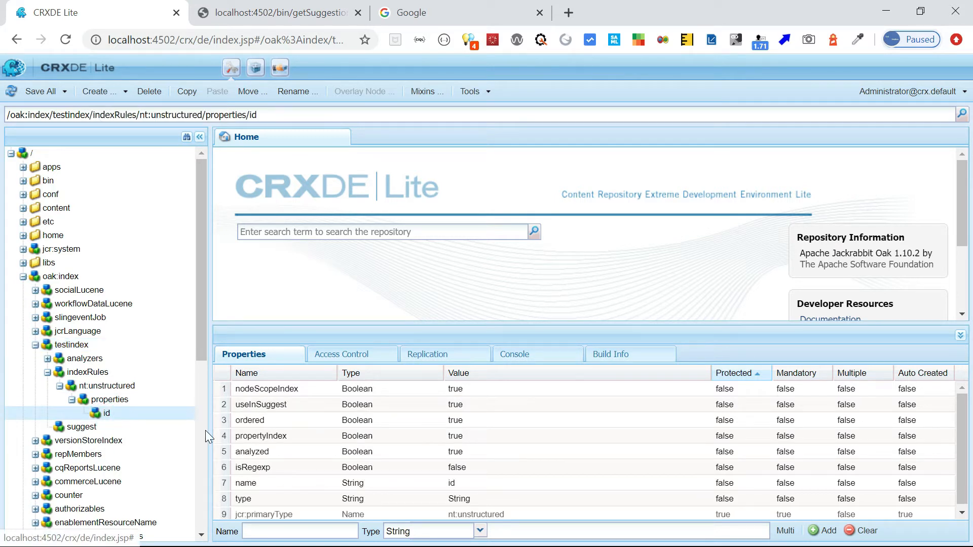
mouse_move(385, 468)
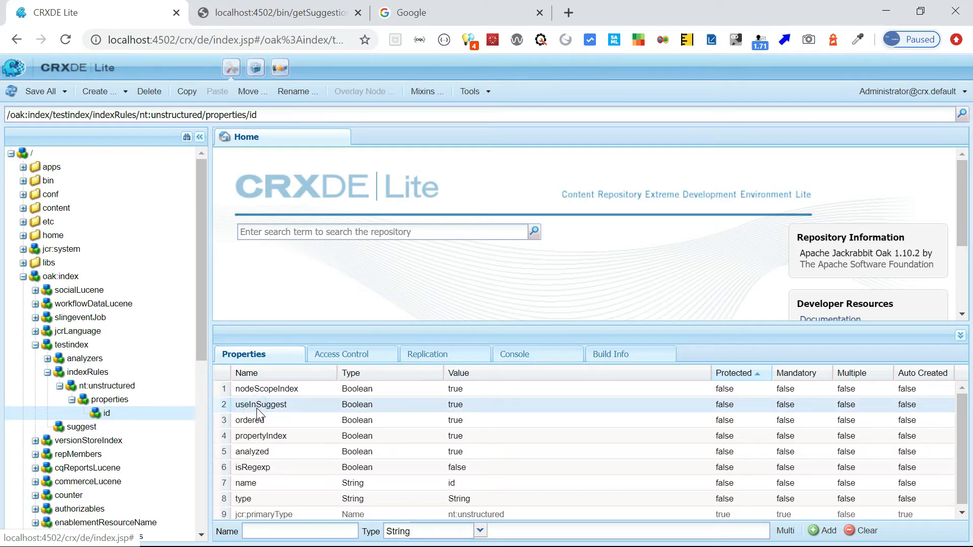
mouse_move(323, 415)
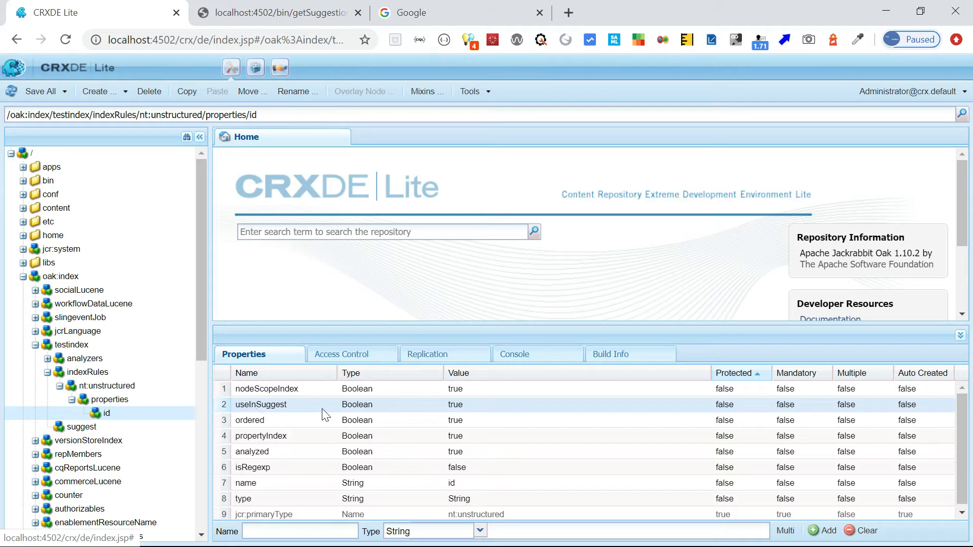
mouse_move(350, 417)
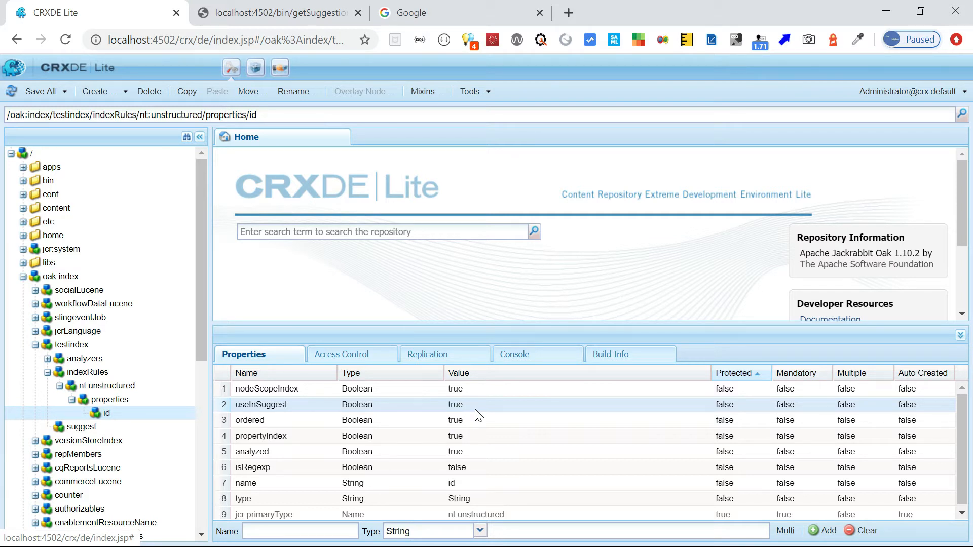
mouse_move(103, 385)
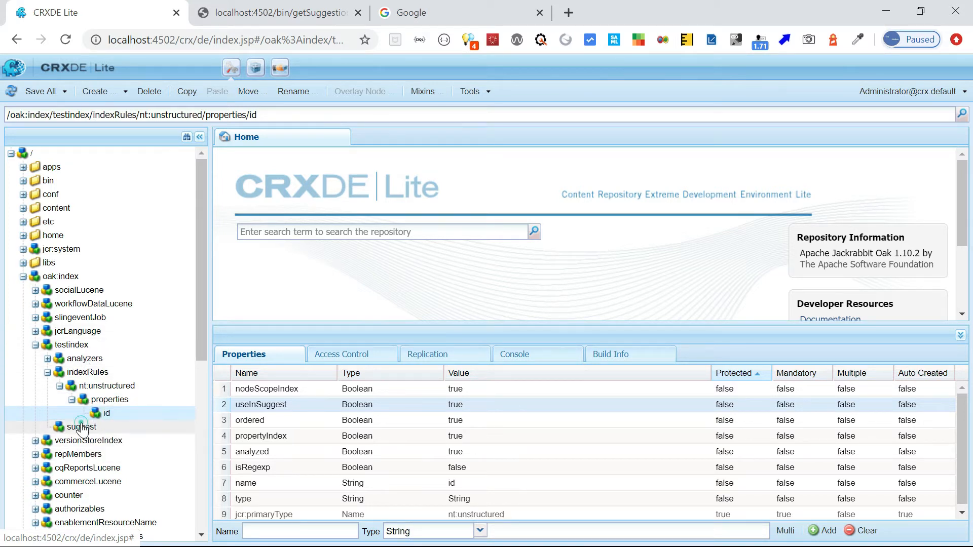
Step: Inspect the suggest node and widen the Name column to read suggestUpdateFrequencyMinutes = 1
click(82, 427)
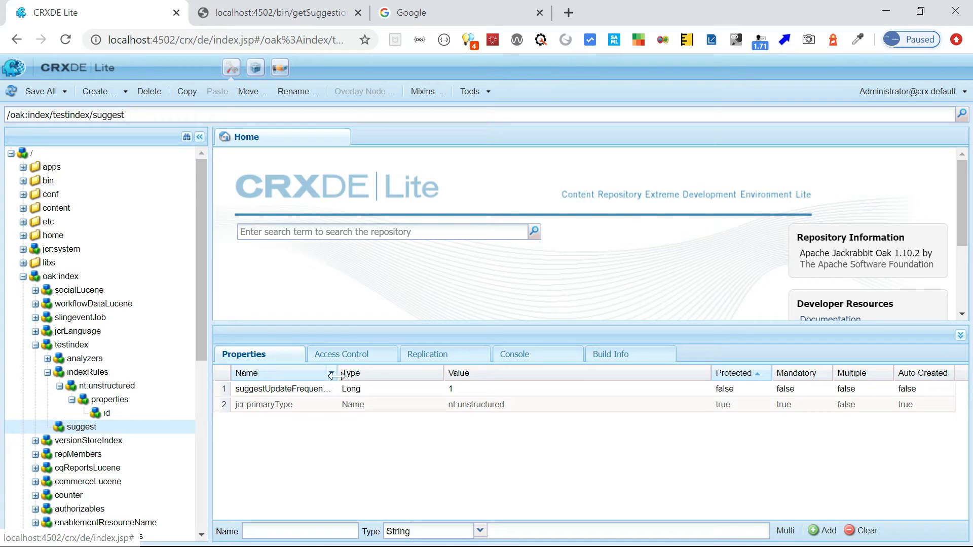
drag(332, 373, 404, 373)
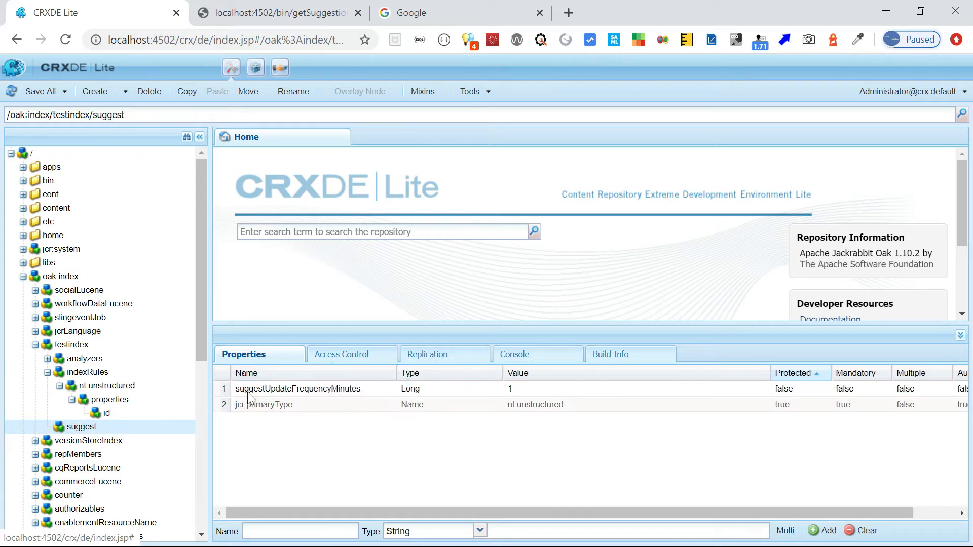
mouse_move(357, 404)
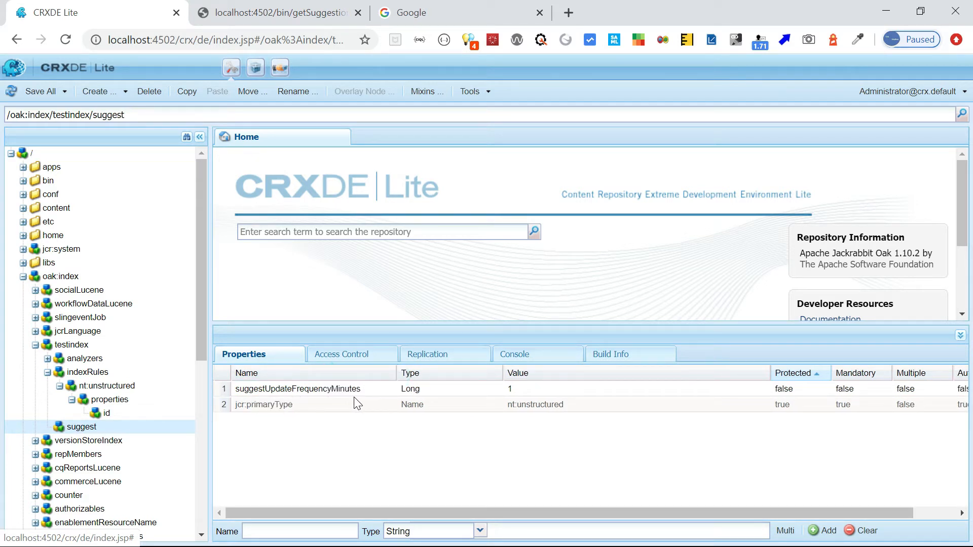
click(298, 389)
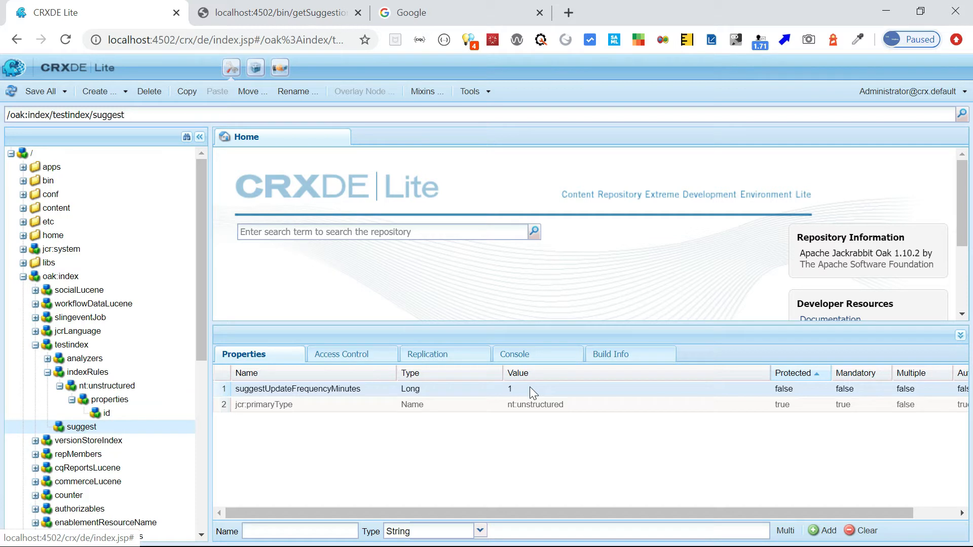
mouse_move(540, 398)
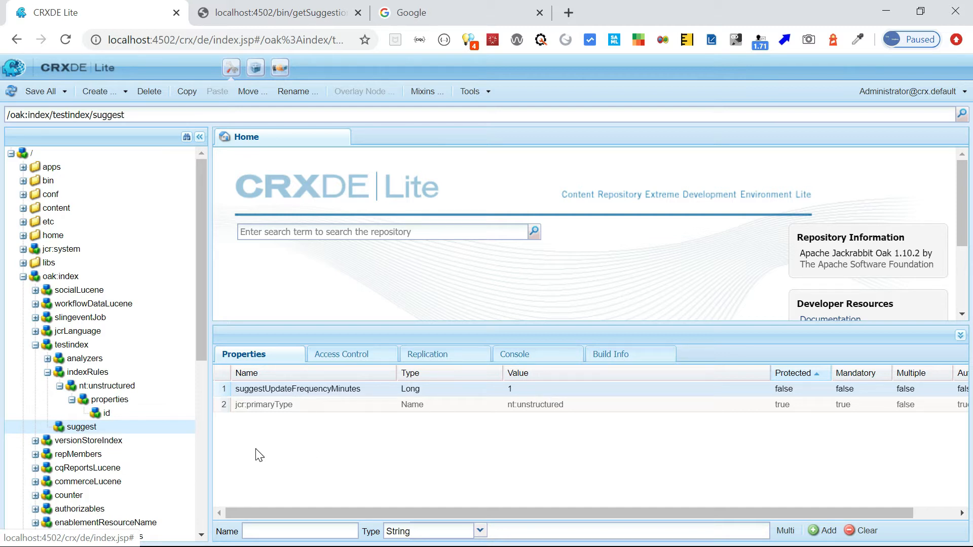
Step: Revisit the testindex, id and suggest nodes, then bring Notepad++ to the front
click(73, 345)
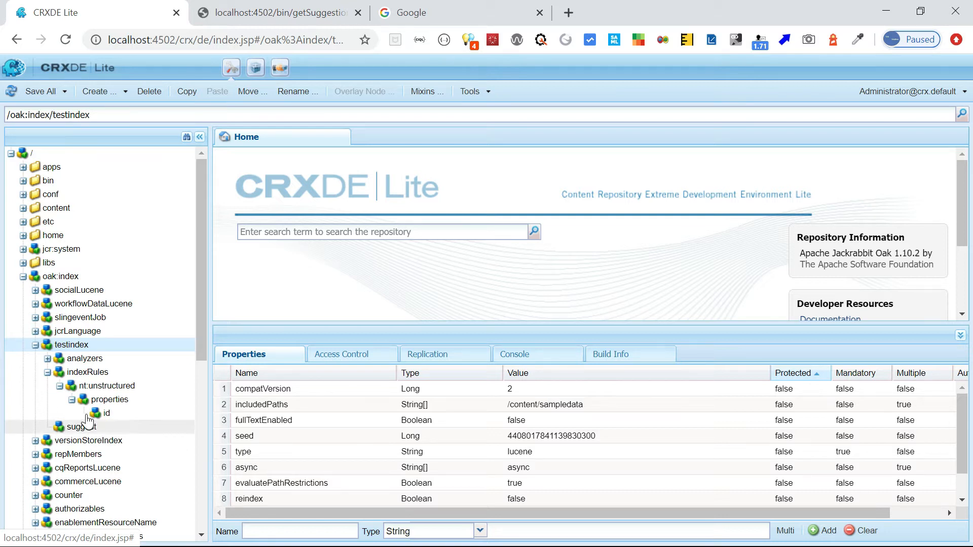
click(107, 412)
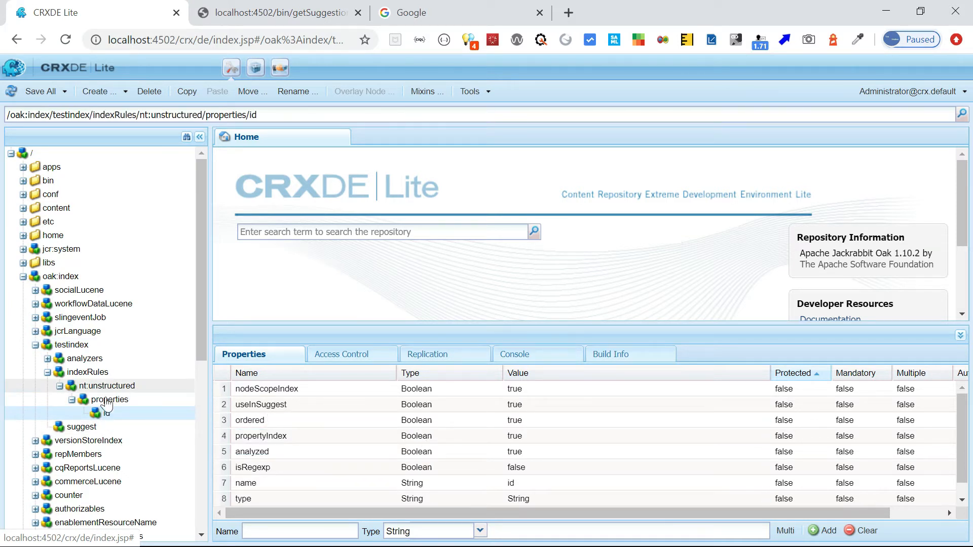
click(82, 427)
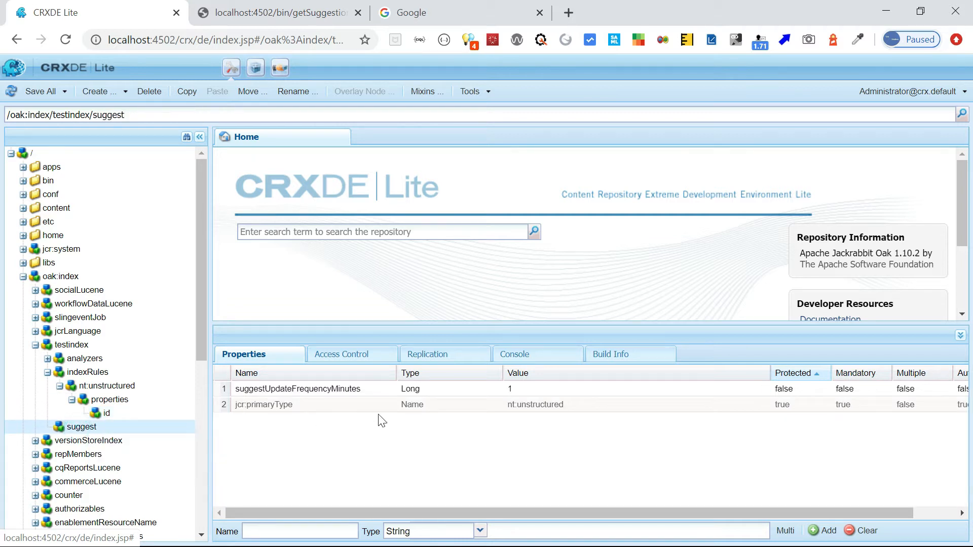
mouse_move(366, 403)
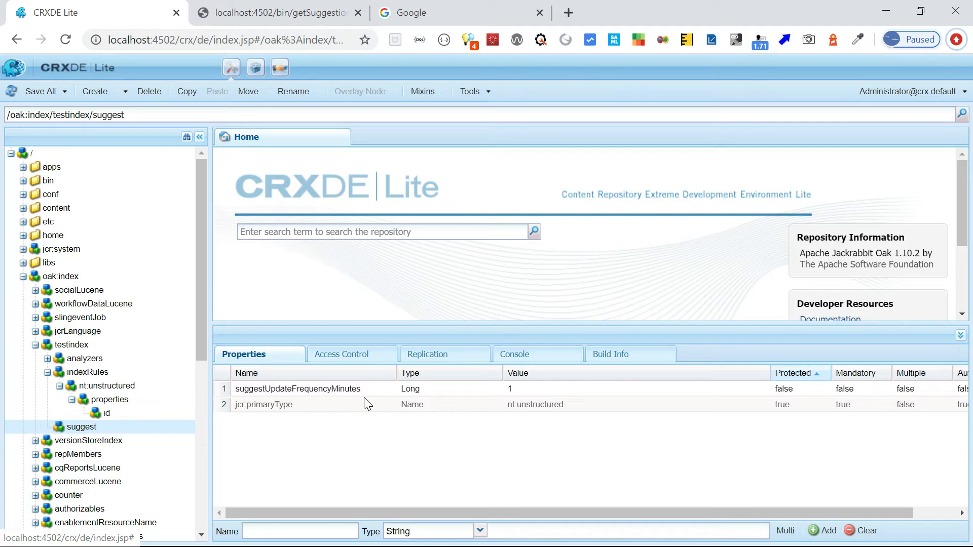
key(alt+tab)
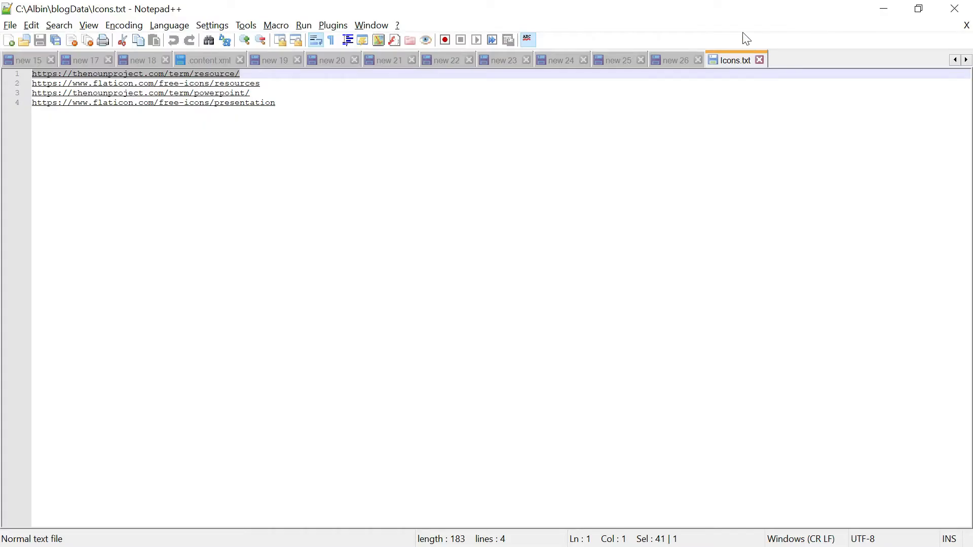
Step: Review the two SUGGEST('te') queries in the 'new 26' notes, highlighting the ISDESCENDANTNODE condition
click(675, 60)
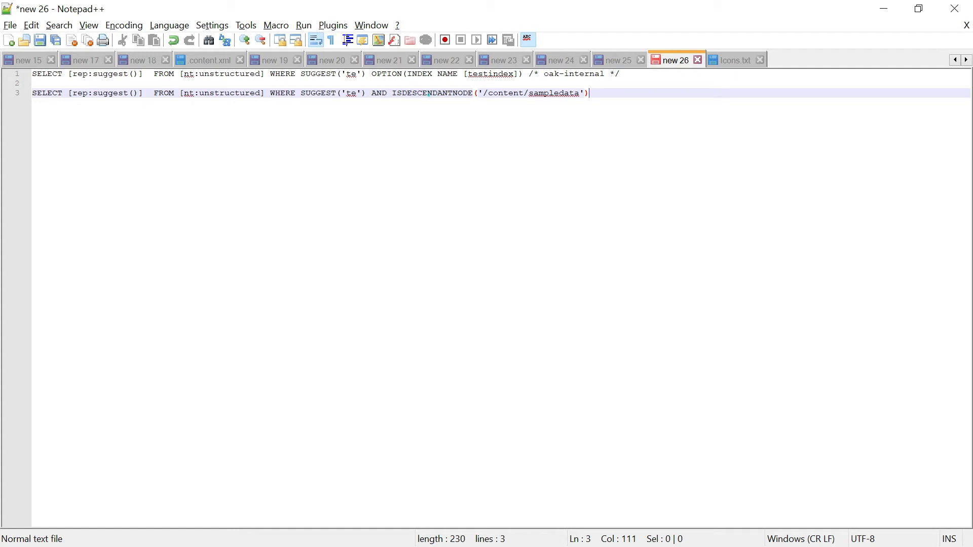
double_click(431, 93)
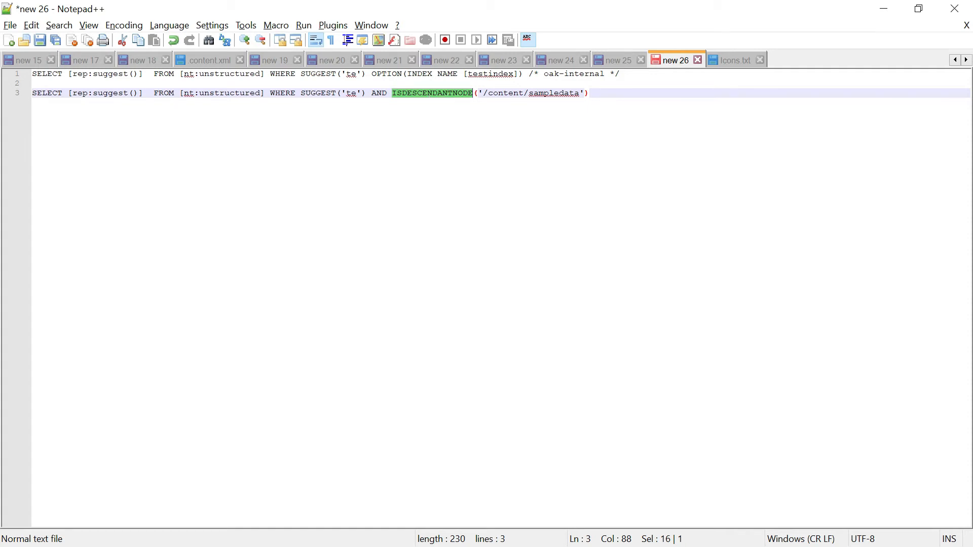
double_click(490, 74)
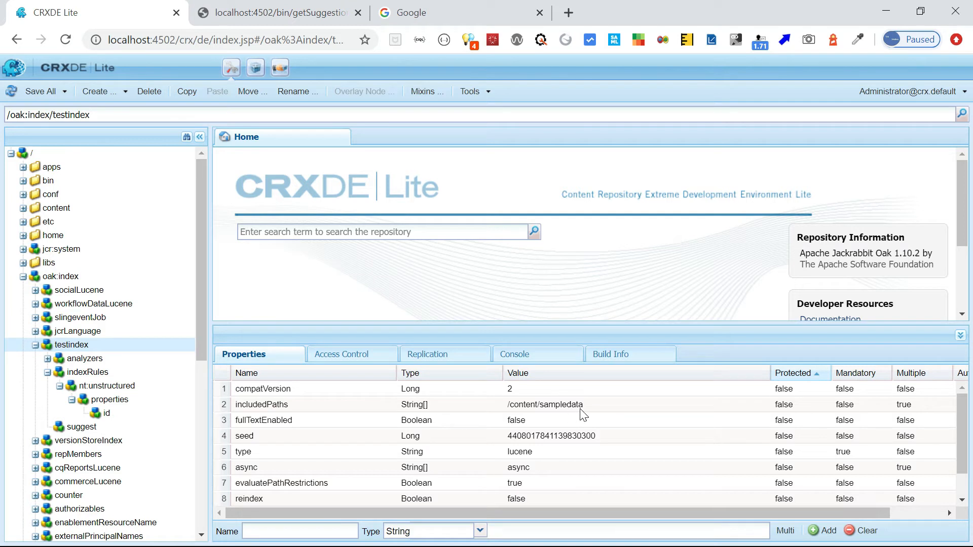
mouse_move(486, 421)
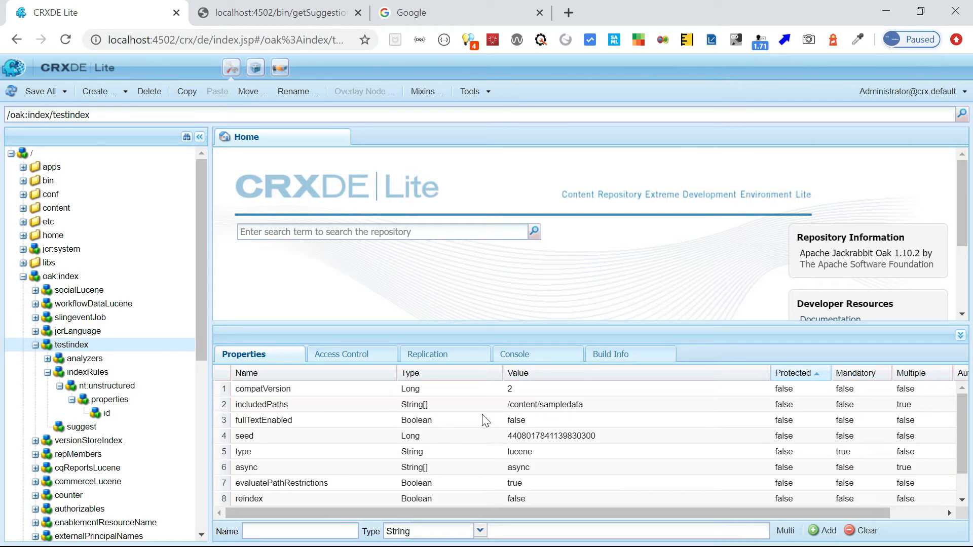
mouse_move(399, 364)
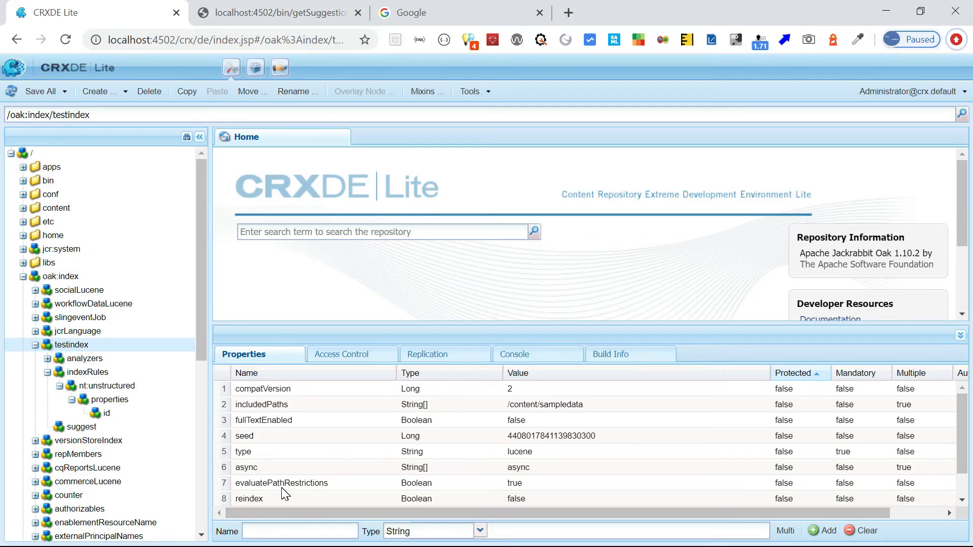
Step: Single out testindex's evaluatePathRestrictions property, set to true
click(281, 482)
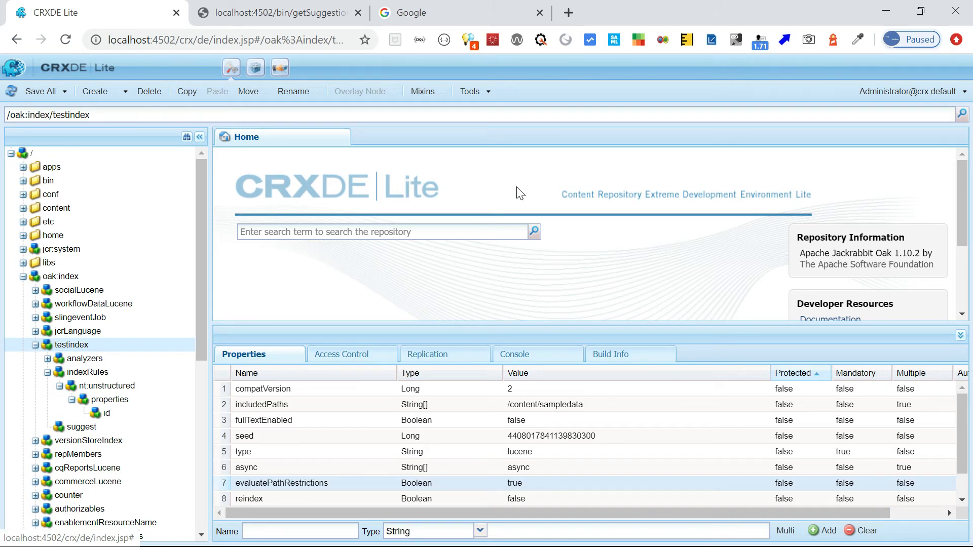
key(alt+tab)
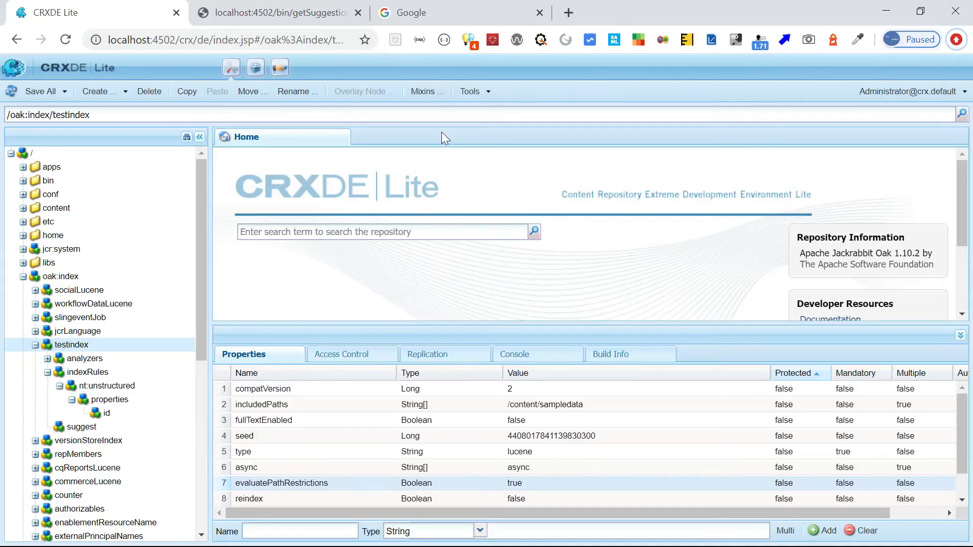
Step: Run the SQL2 rep:suggest query for 'te' against testindex in Tools > Query, getting 3 results
click(473, 91)
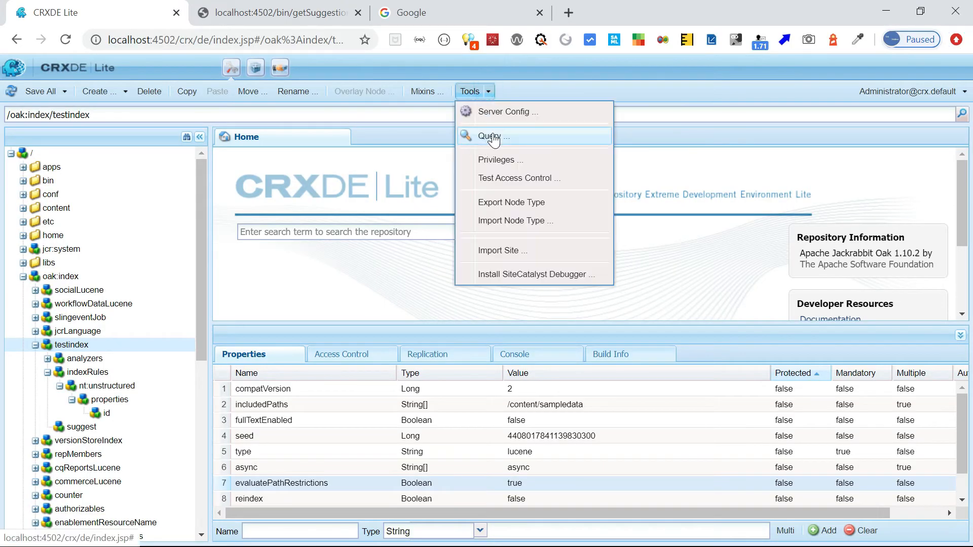
click(491, 136)
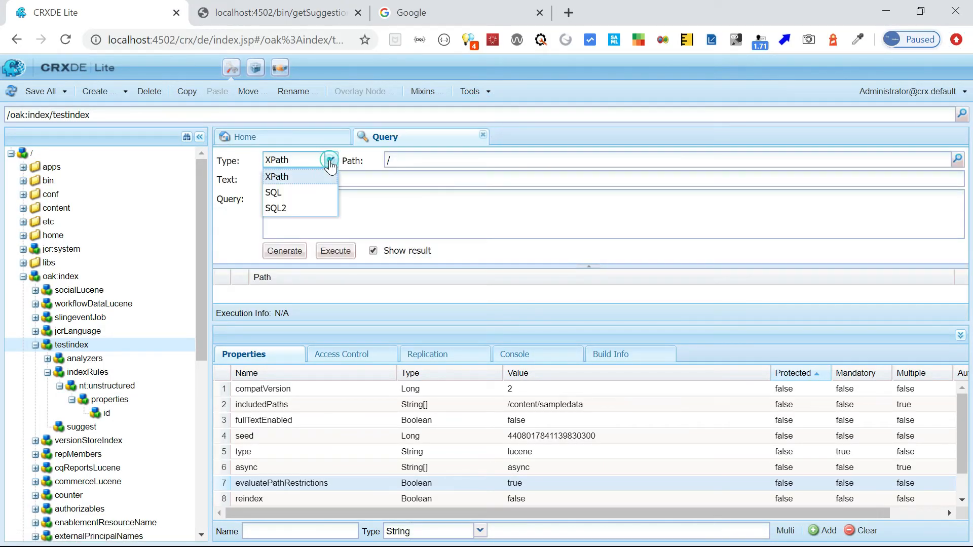
click(275, 207)
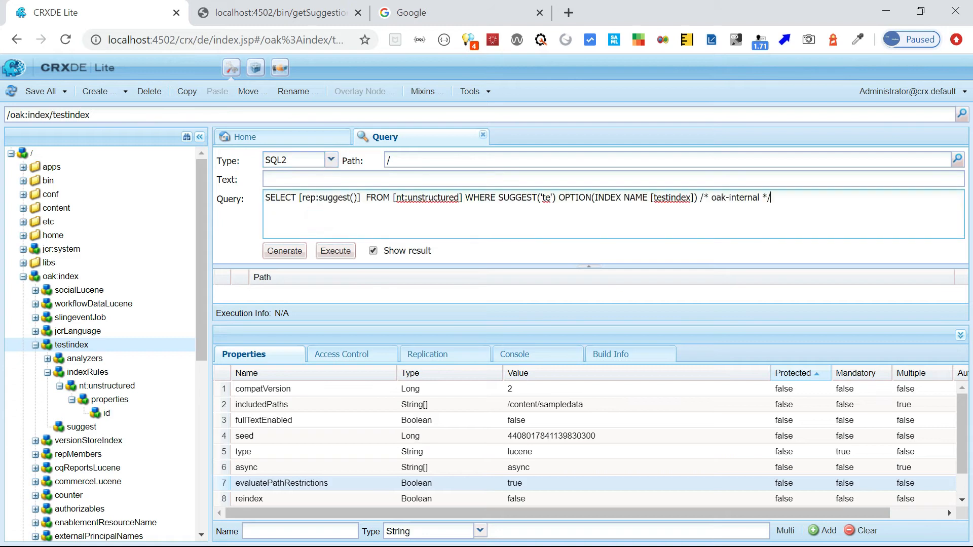
click(336, 250)
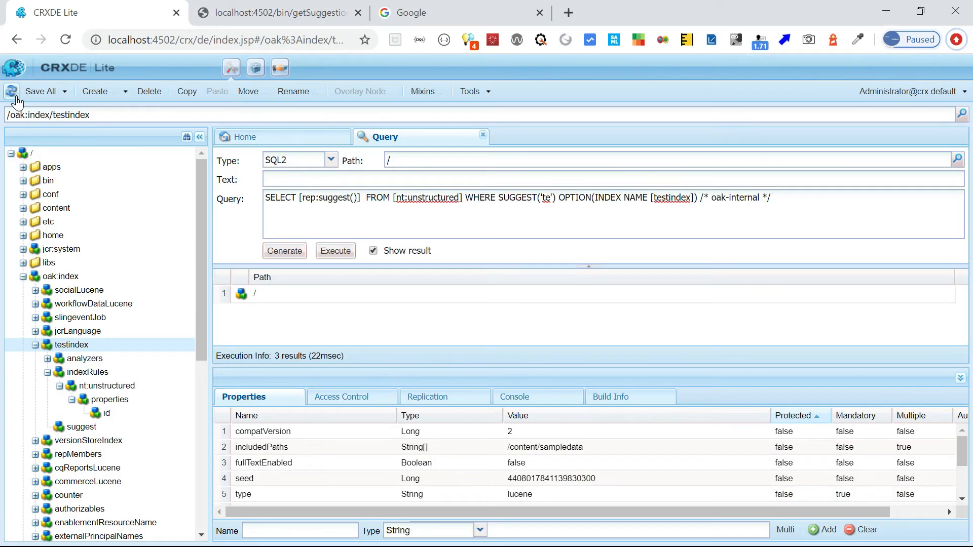
Step: Rerun the suggest query restricted with ISDESCENDANTNODE('/content/sampledata')
click(785, 196)
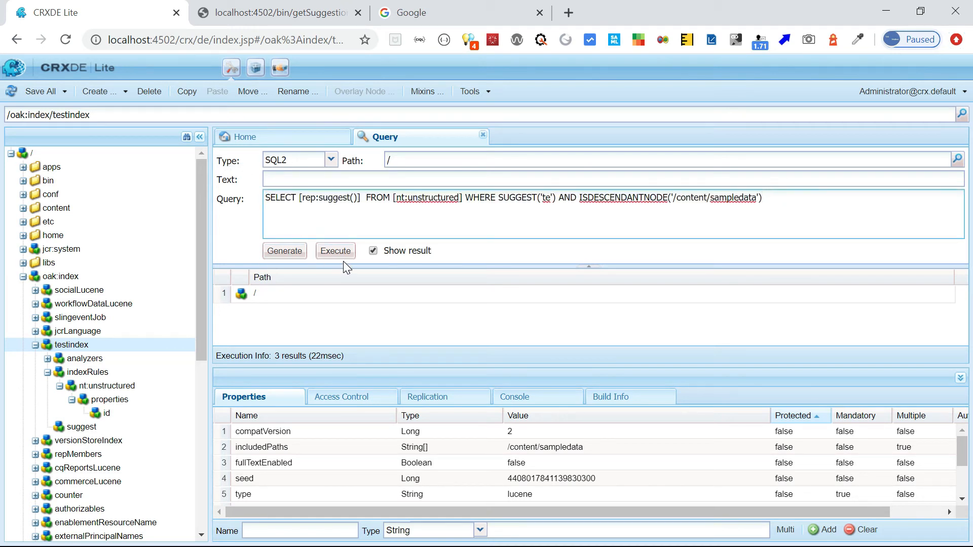
click(336, 250)
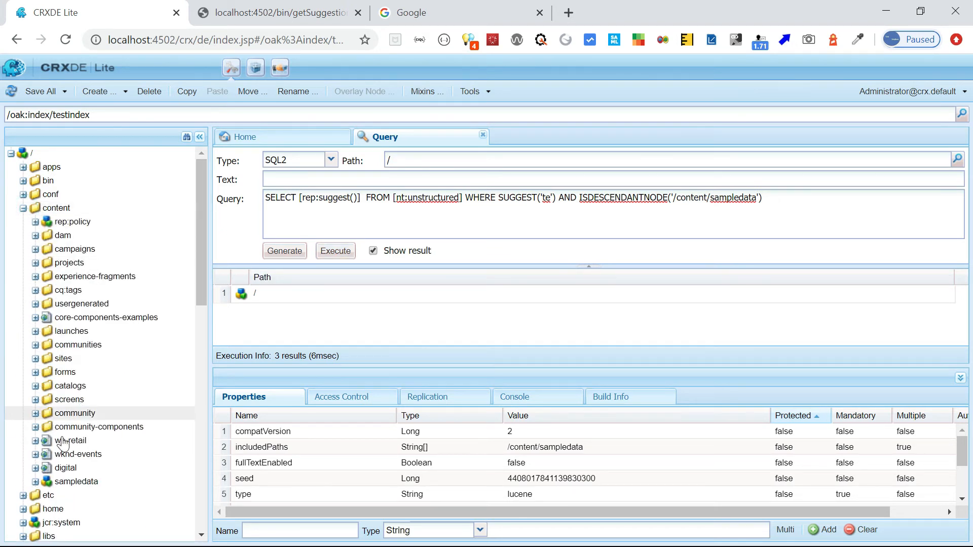
Step: Browse /content/sampledata nodes node999 through node993, checking id values like TEST, test and test data
click(84, 415)
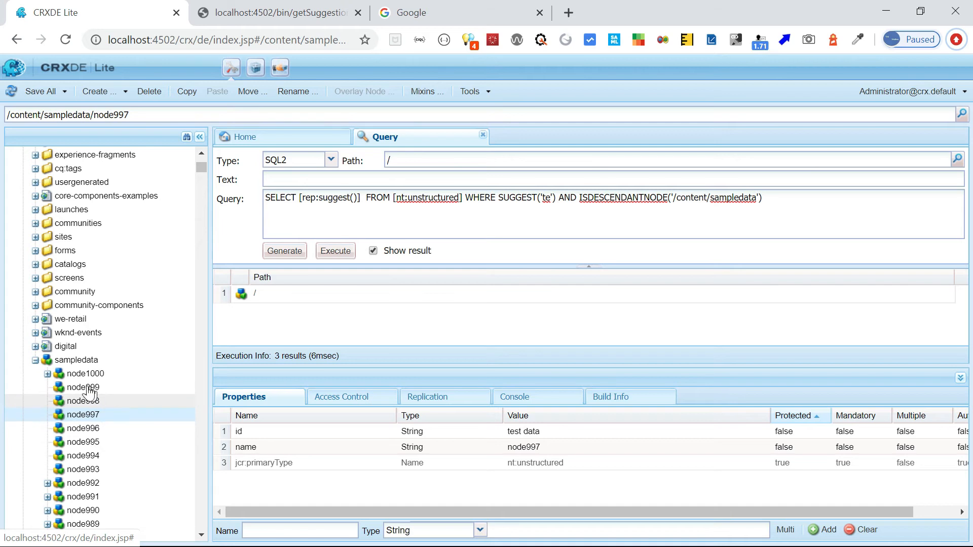
click(82, 386)
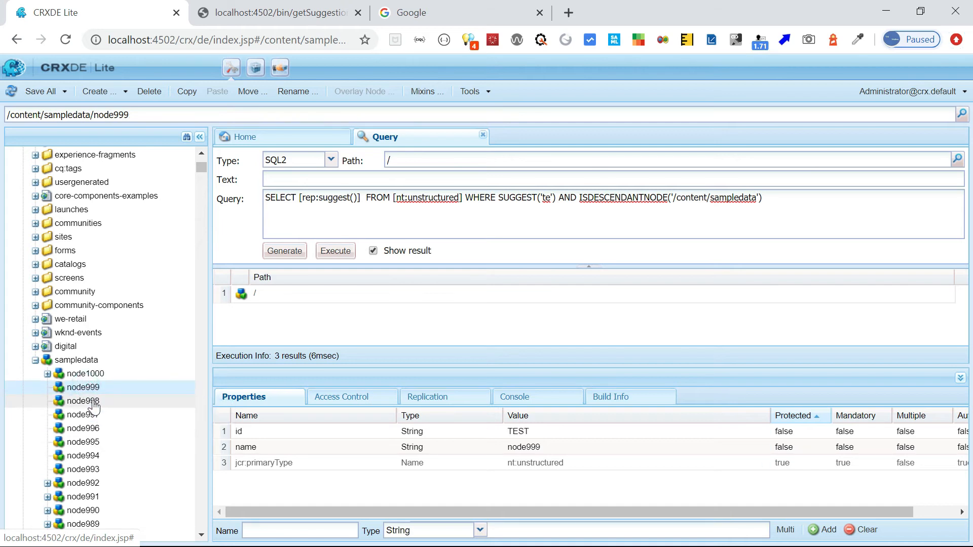
click(82, 401)
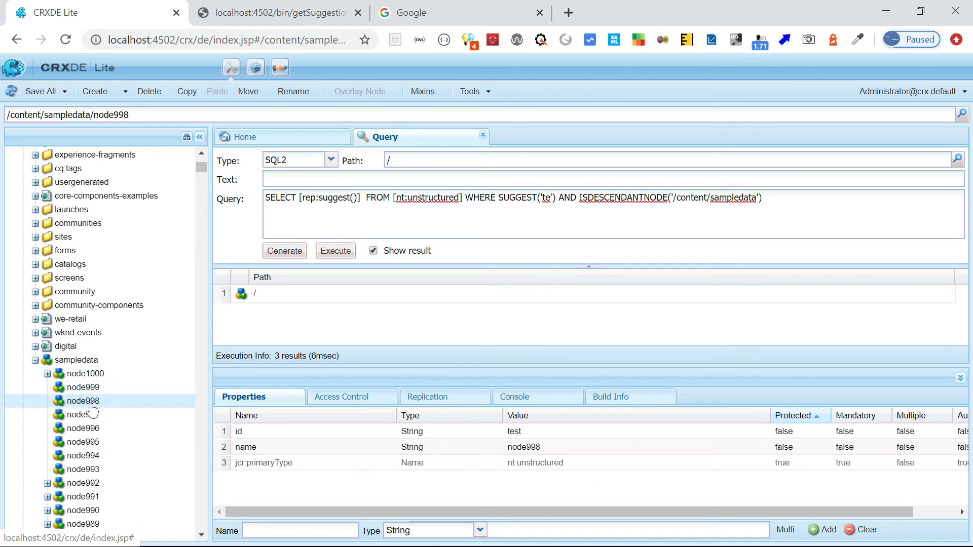
double_click(83, 400)
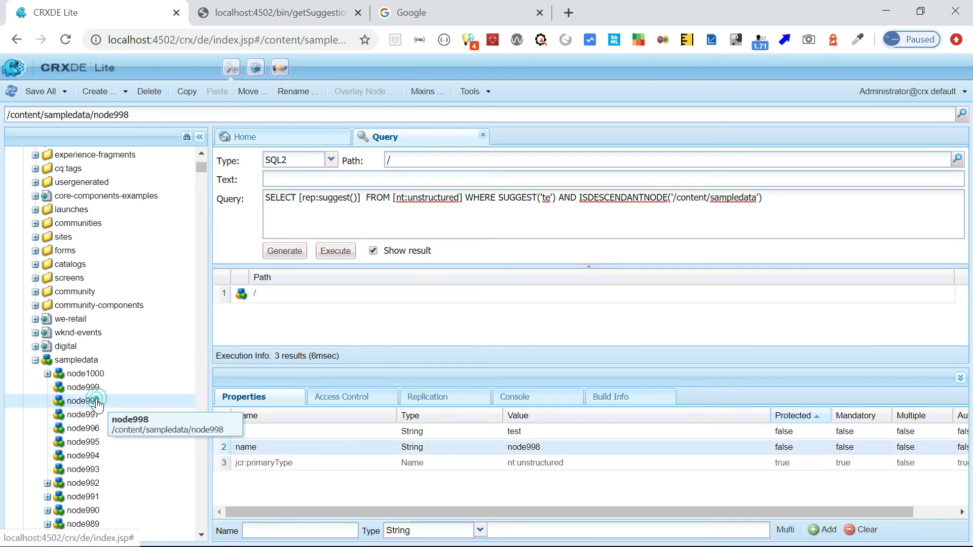
click(82, 414)
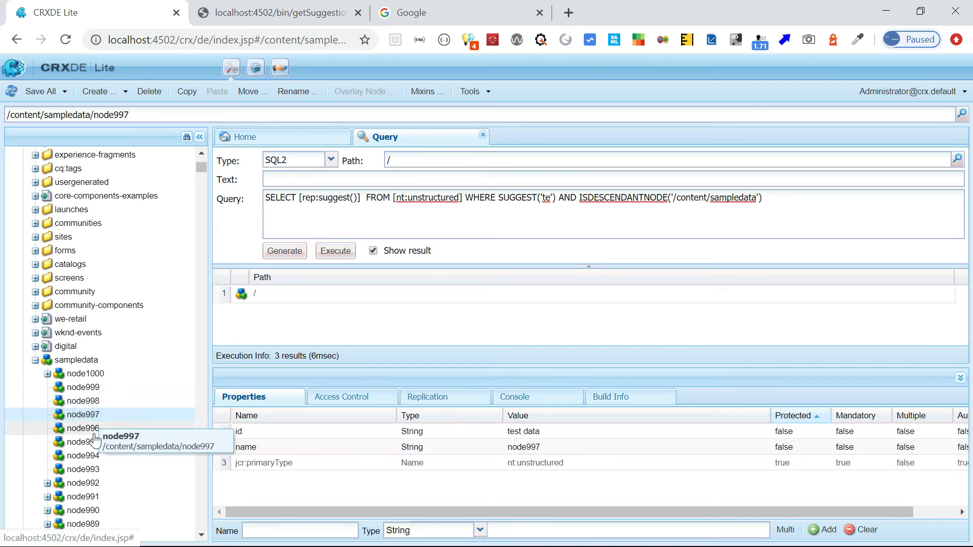
click(82, 427)
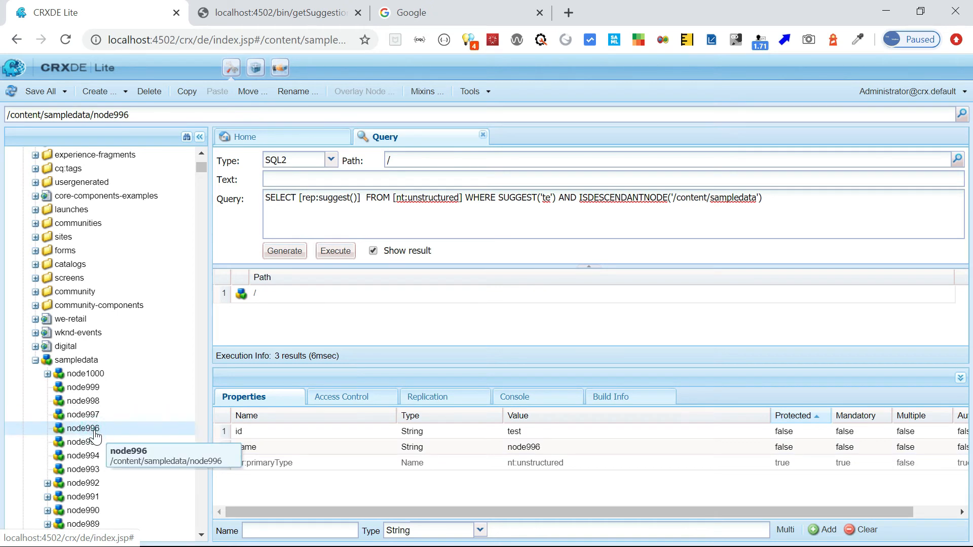
click(81, 442)
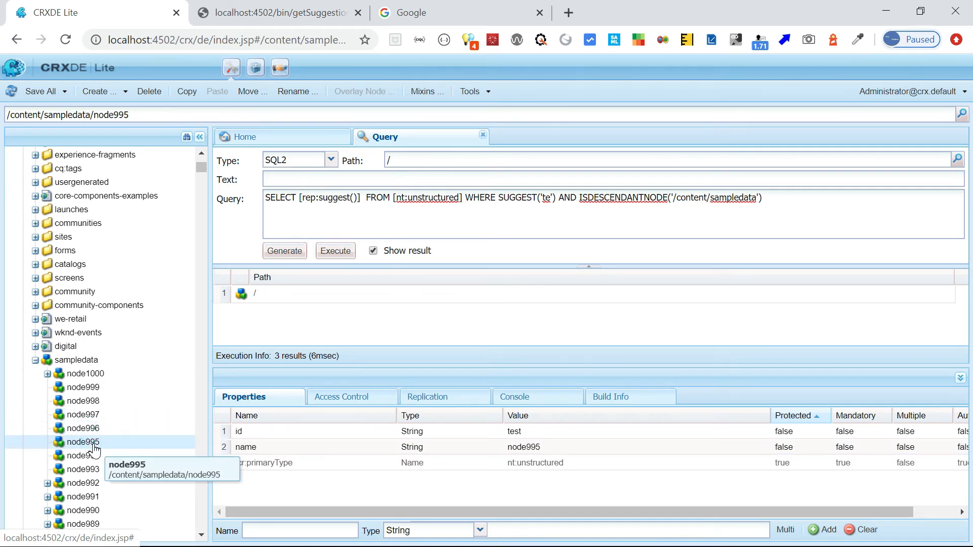
click(81, 455)
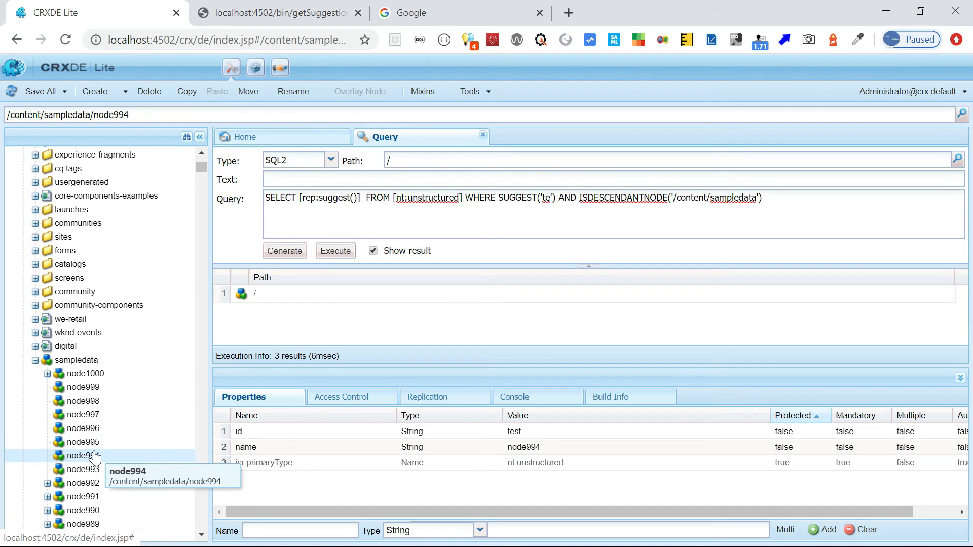
click(81, 469)
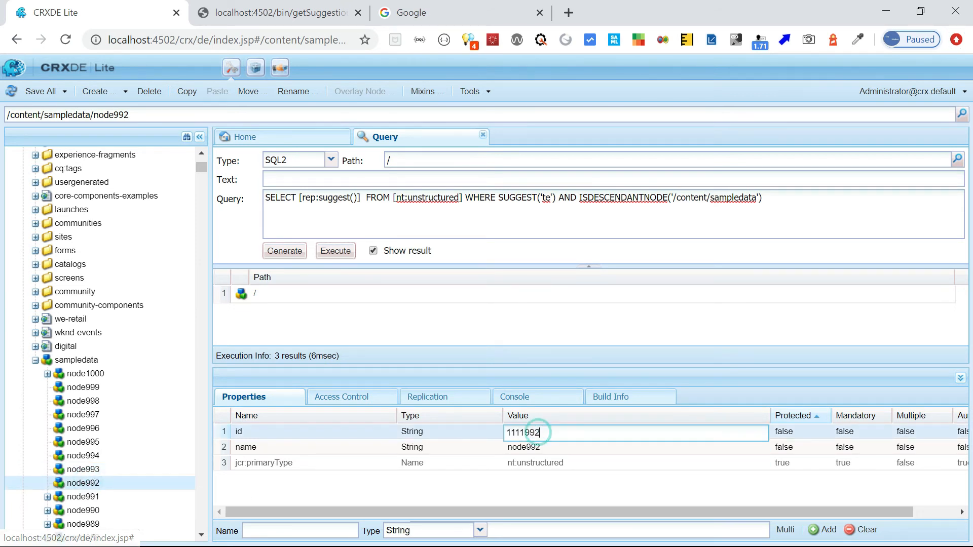
Step: Change node992's id to test2 and rerun the suggest query for 4 results, then switch to the servlet code
text(test2)
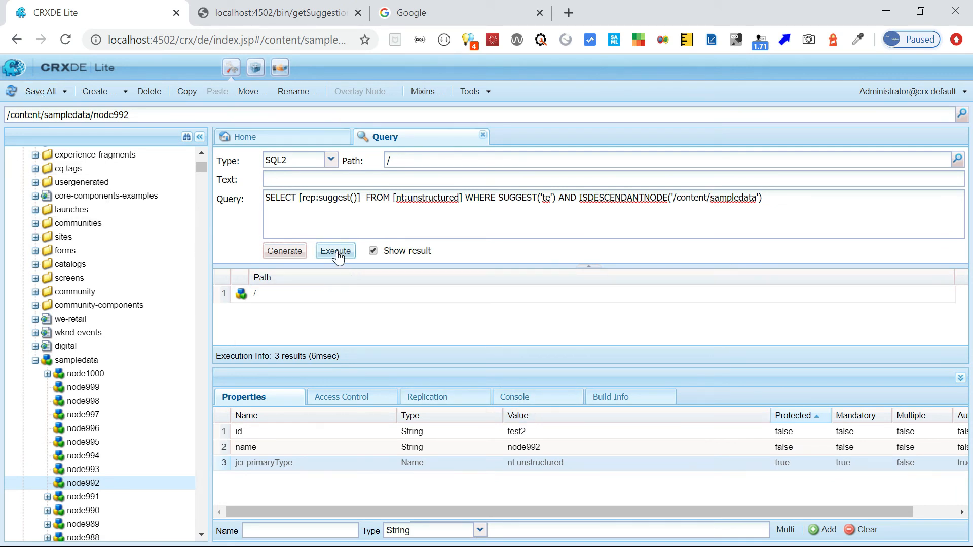
click(335, 250)
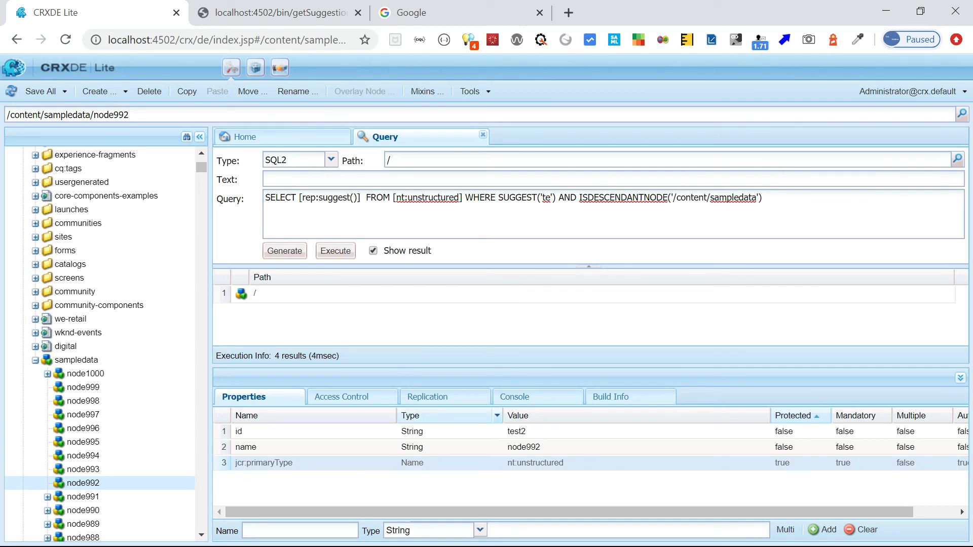
key(alt+tab)
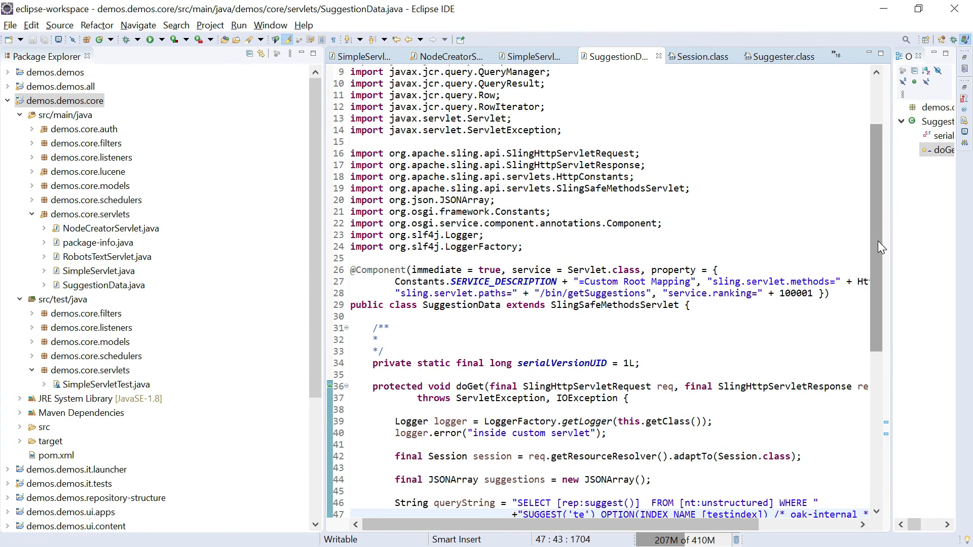
scroll(down, 3)
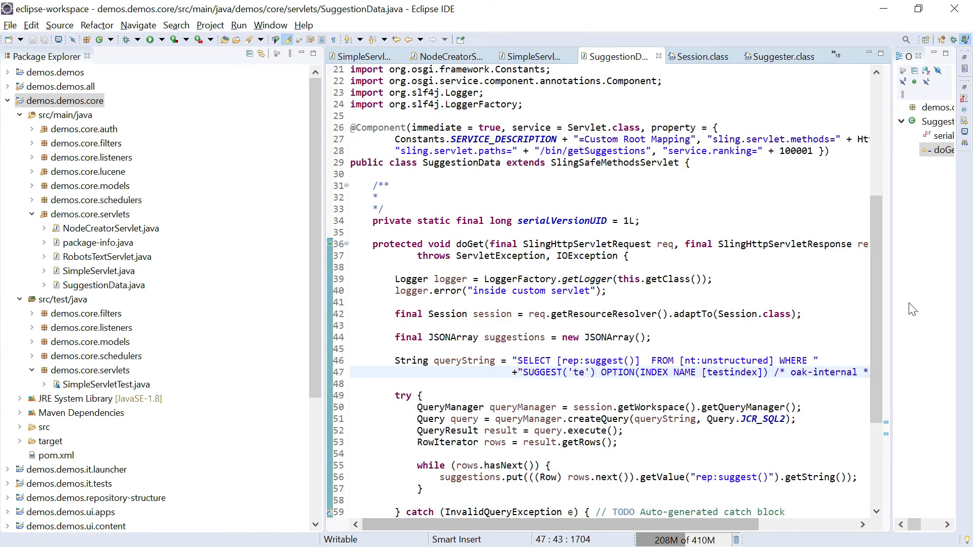
scroll(down, 3)
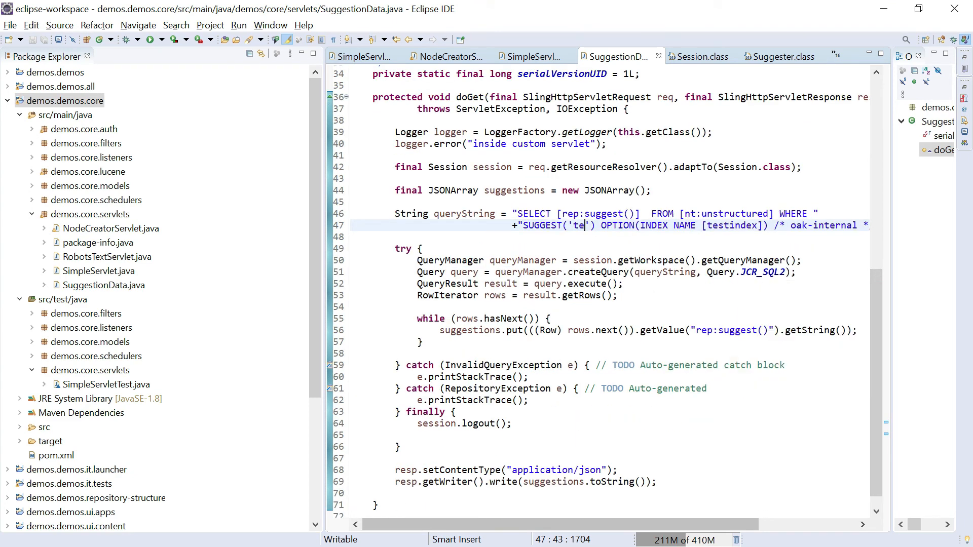
mouse_move(679, 245)
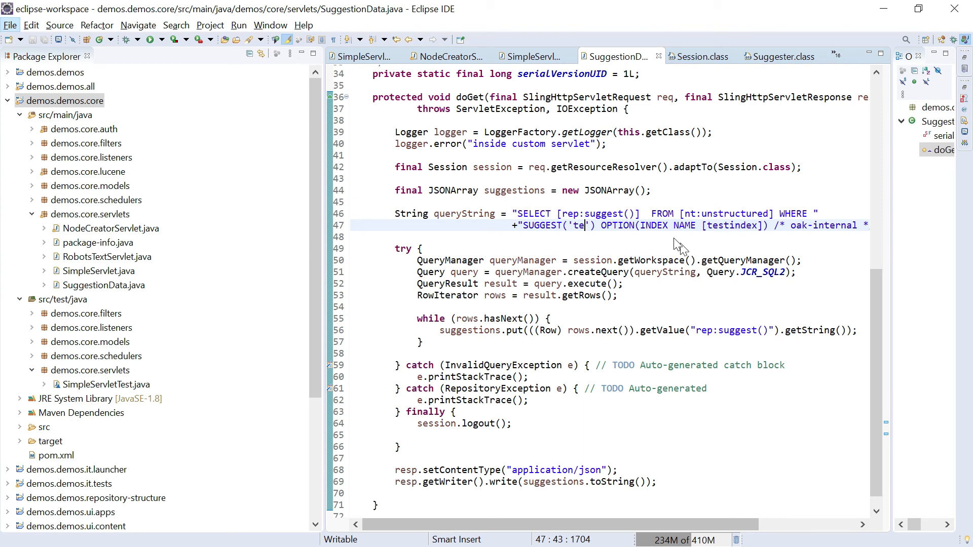
double_click(732, 225)
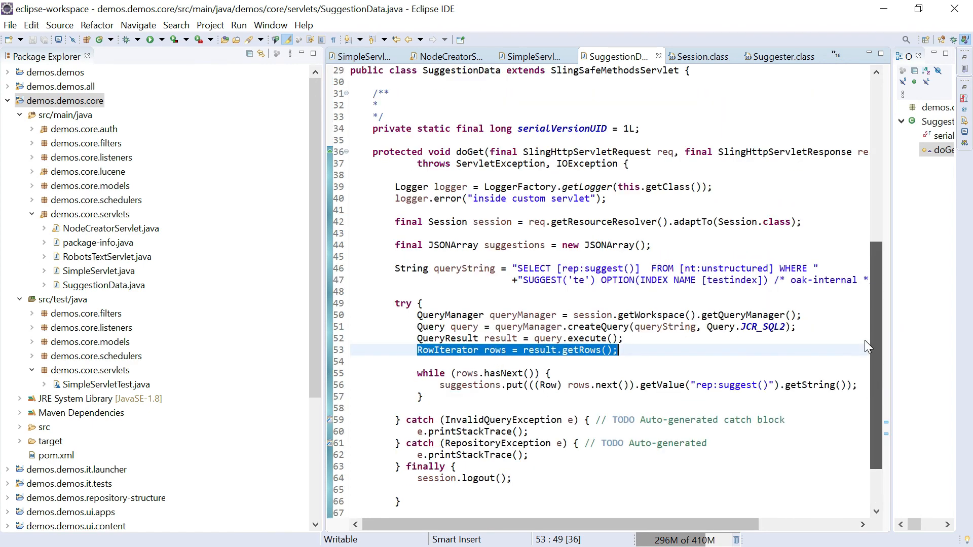
scroll(down, 3)
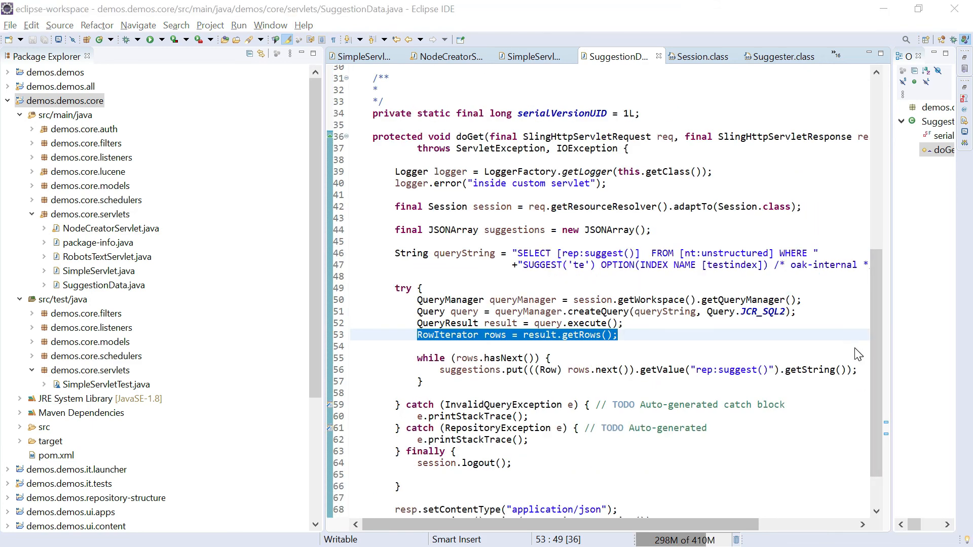
key(alt+tab)
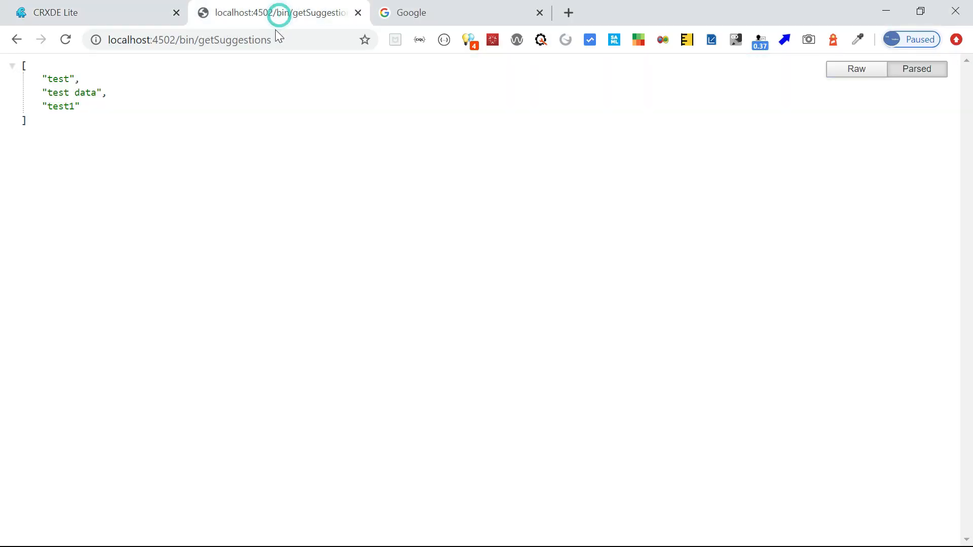
Step: Reload localhost:4502/bin/getSuggestions to get test, test data, test1 and test2 as JSON
click(65, 40)
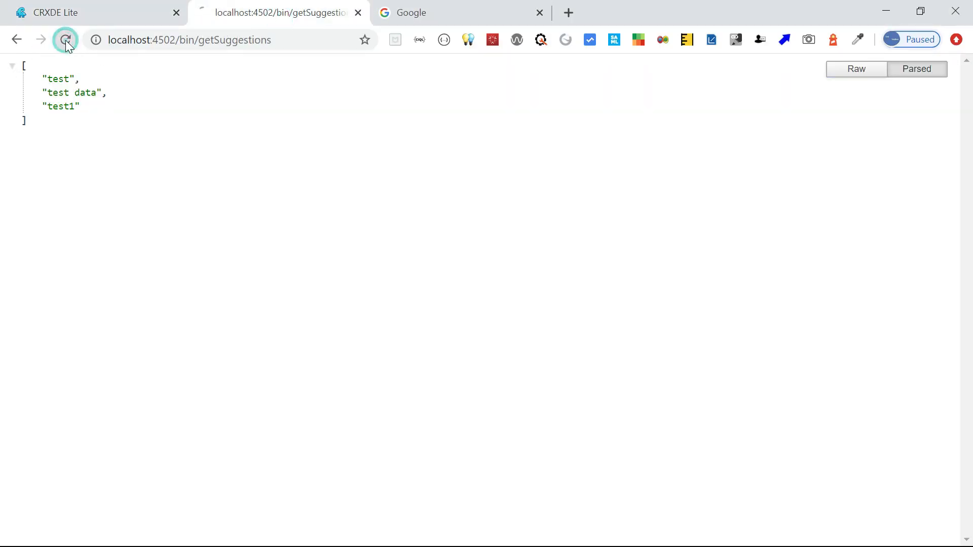
click(65, 39)
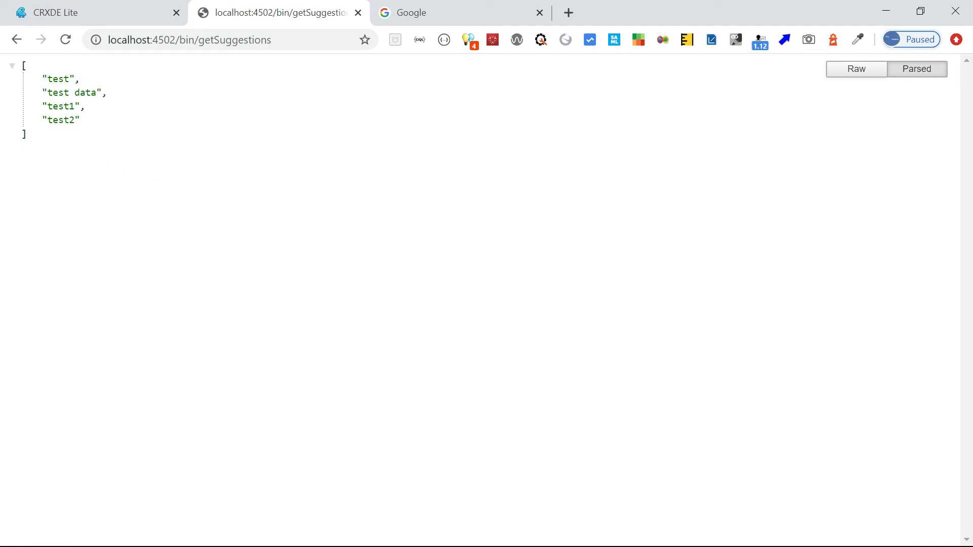
mouse_move(96, 159)
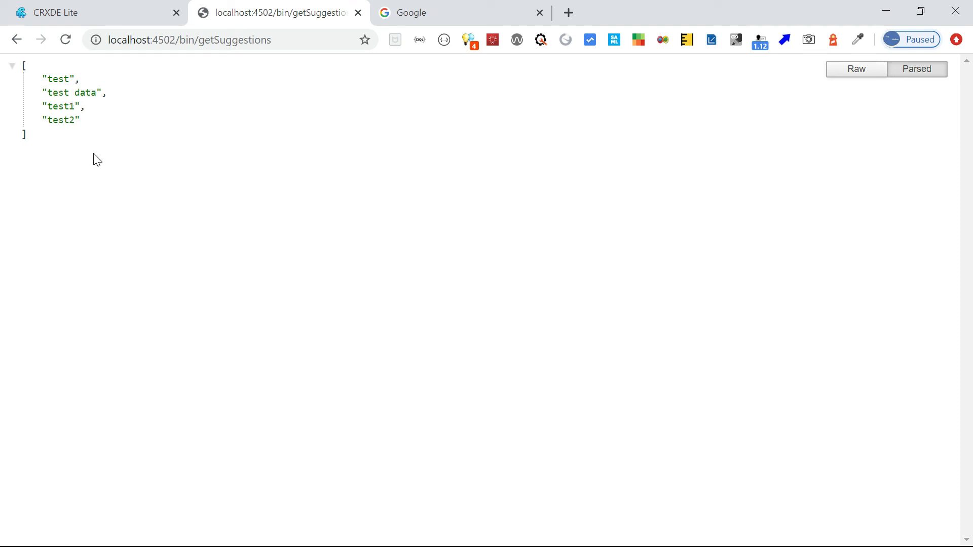
mouse_move(111, 202)
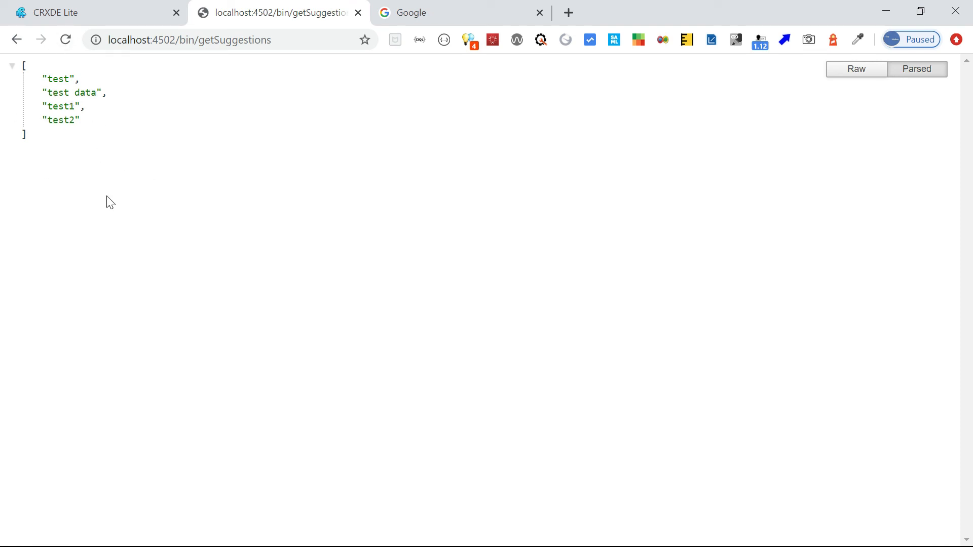